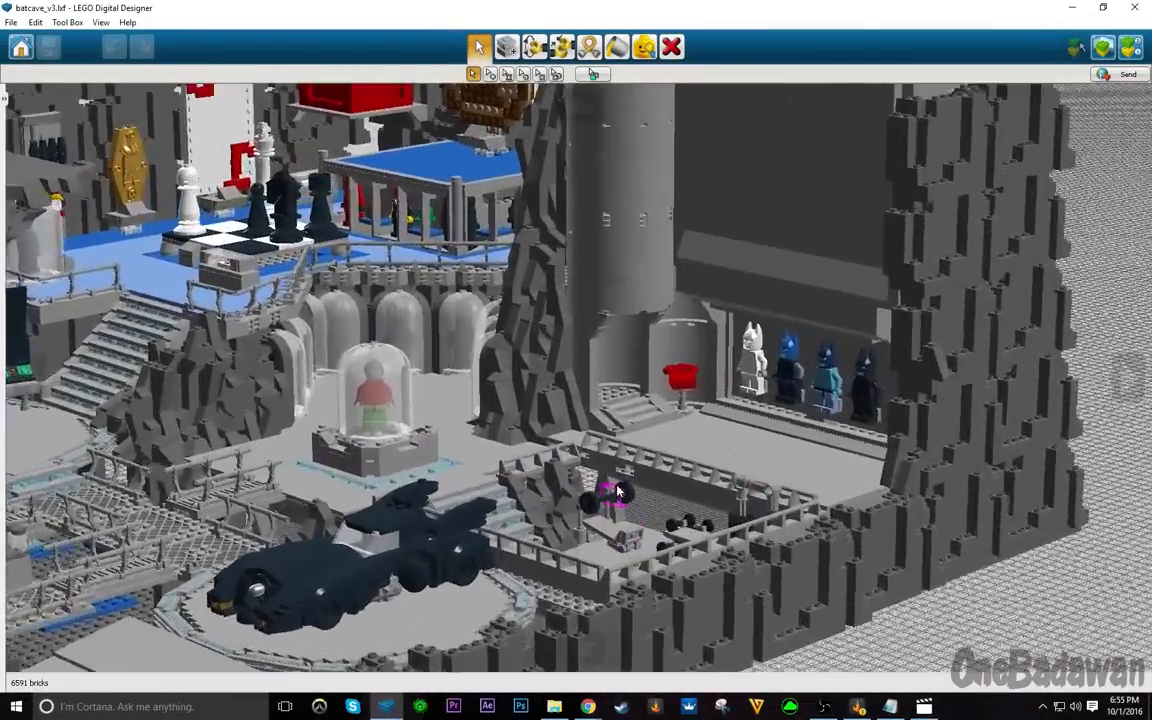
# Orbit the view toward the Batsuit display alcove beside the rock tower, then ease back
pyautogui.moveTo(620, 490); pyautogui.dragTo(584, 476)
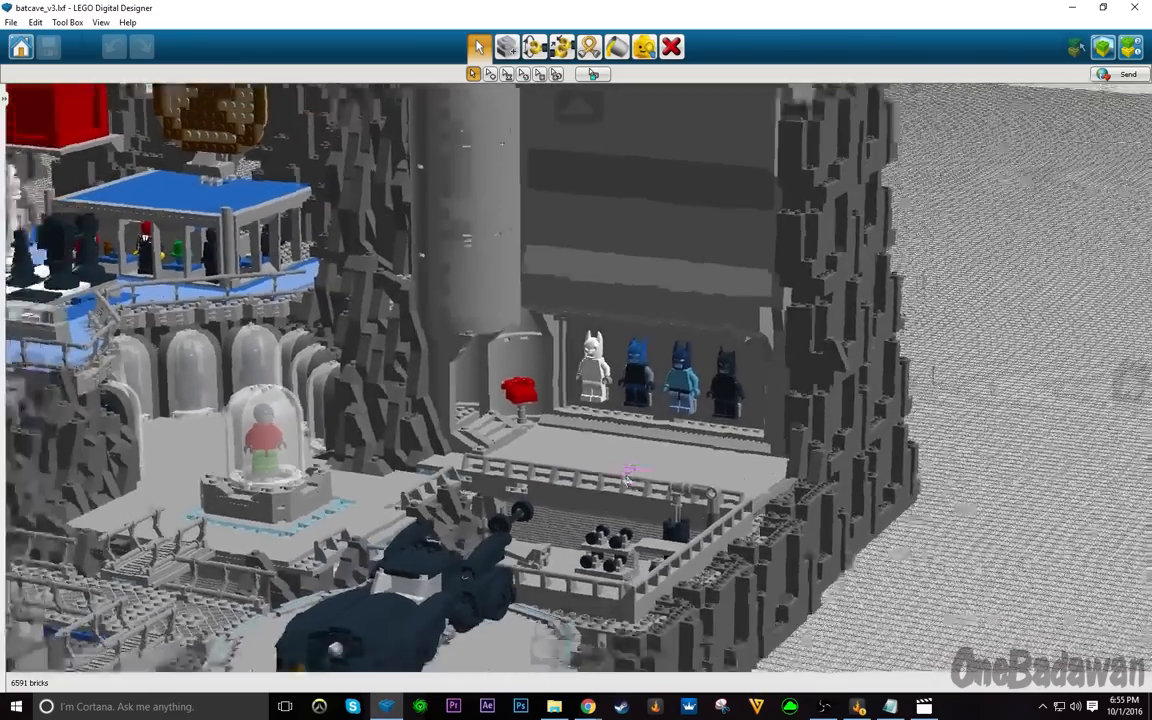
pyautogui.moveTo(630, 480); pyautogui.dragTo(570, 410)
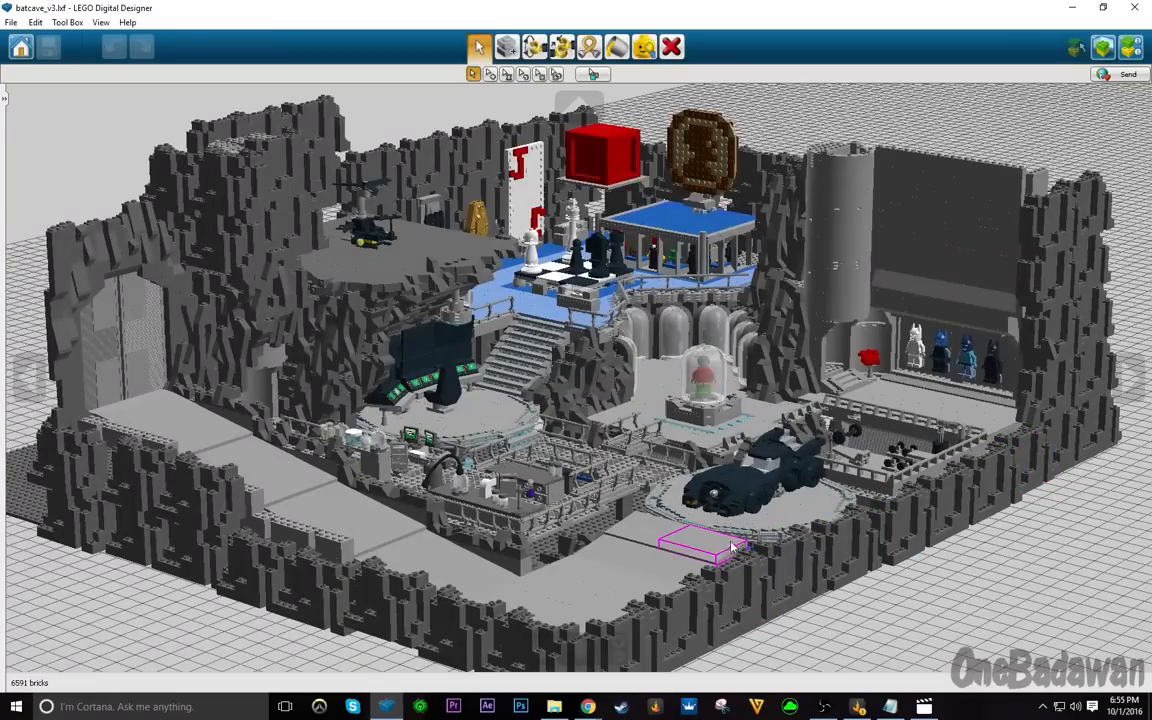
# Rotate the overhead overview of the whole Batcave, then zoom toward the cave interior
pyautogui.moveTo(700, 544); pyautogui.dragTo(710, 516)
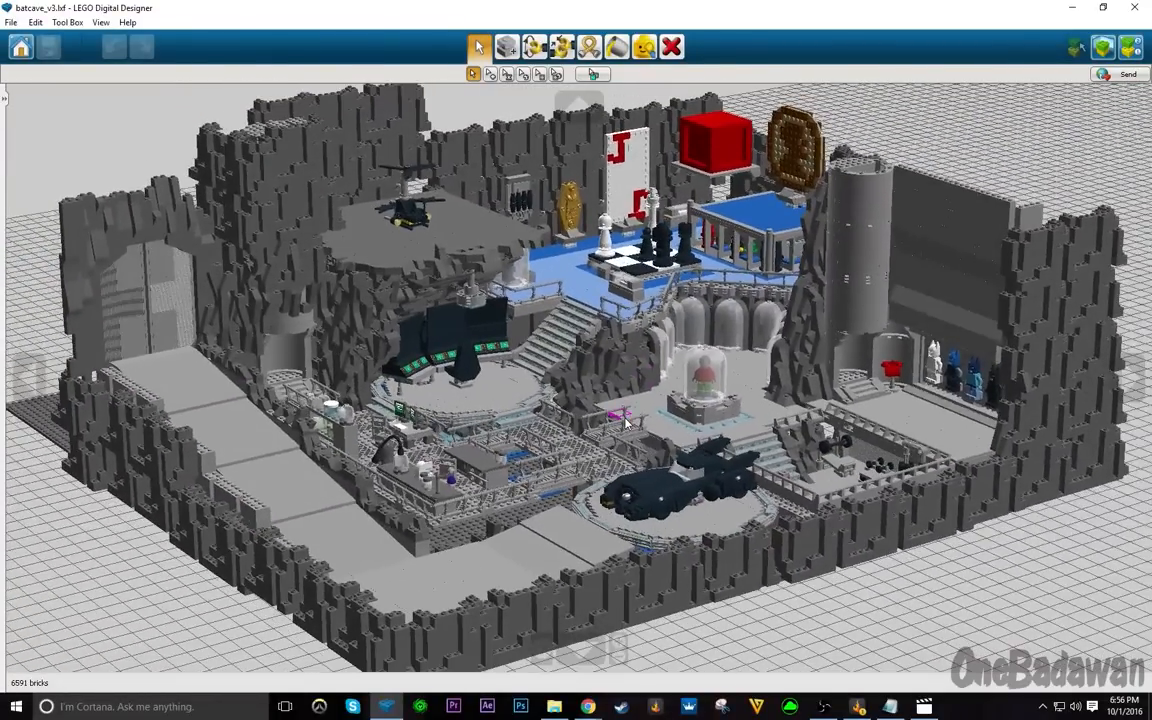
pyautogui.moveTo(624, 420); pyautogui.dragTo(584, 576)
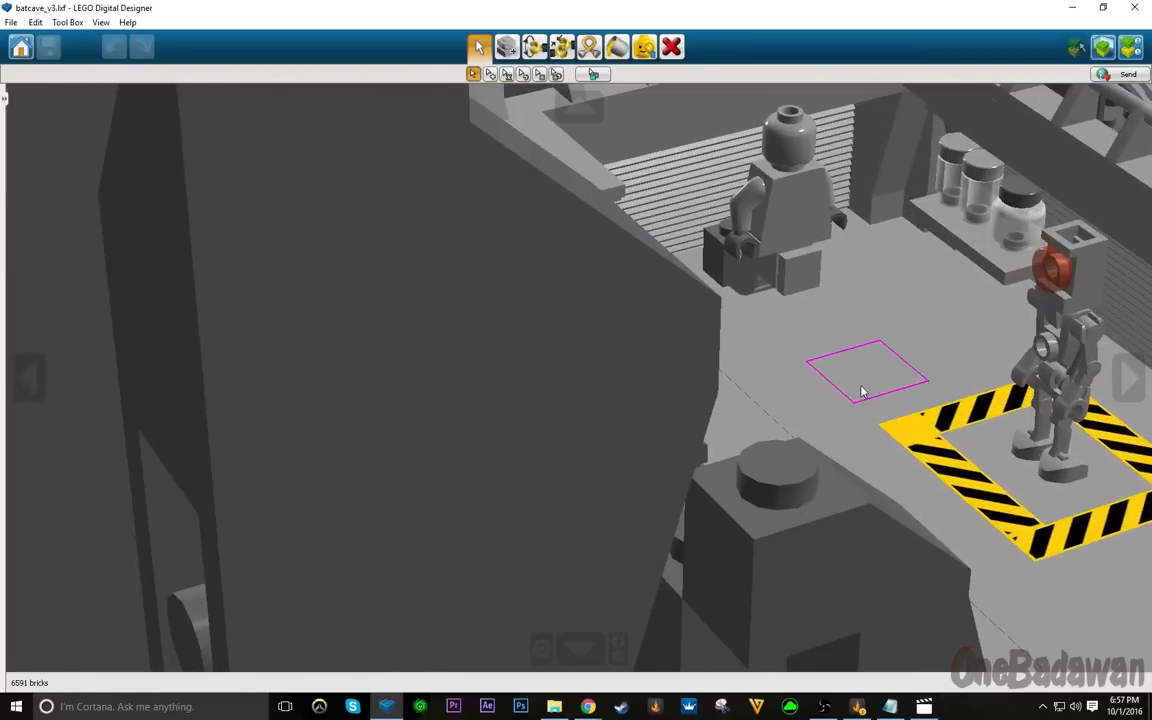
# Move the view around the yellow-black striped platform with the robot and seated figure
pyautogui.moveTo(860, 390); pyautogui.dragTo(692, 468)
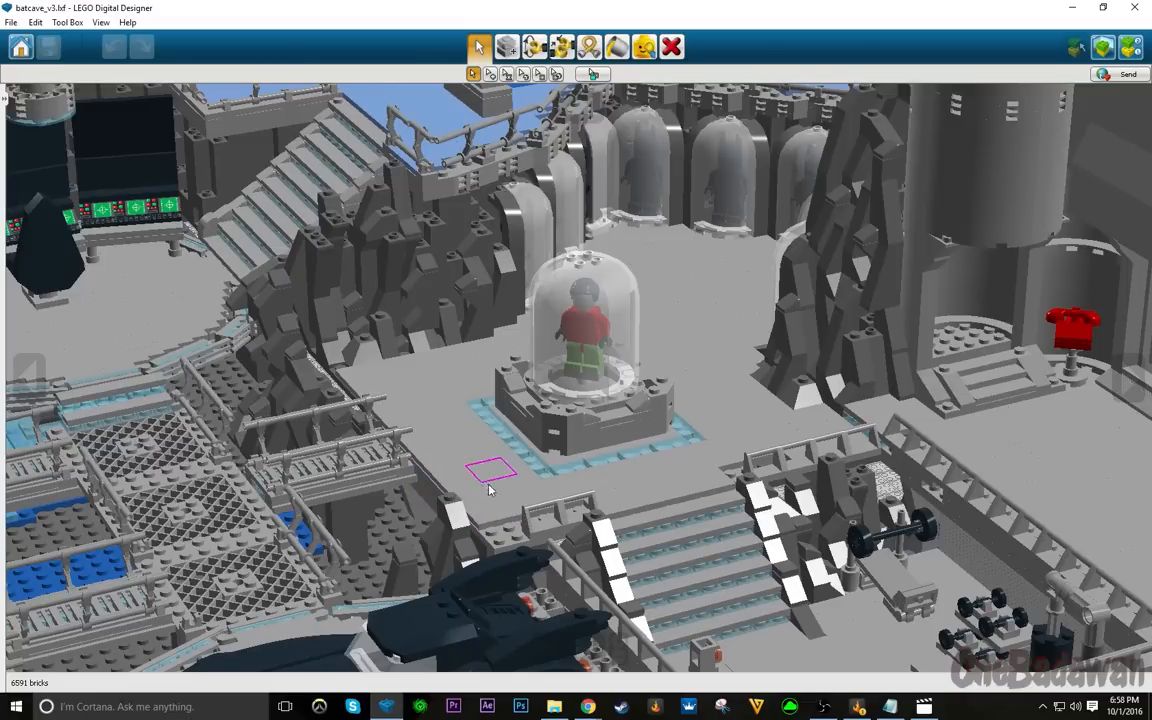
# Orbit down from the glass dome to the Batmobile, then toward the lab
pyautogui.moveTo(490, 470); pyautogui.dragTo(756, 460)
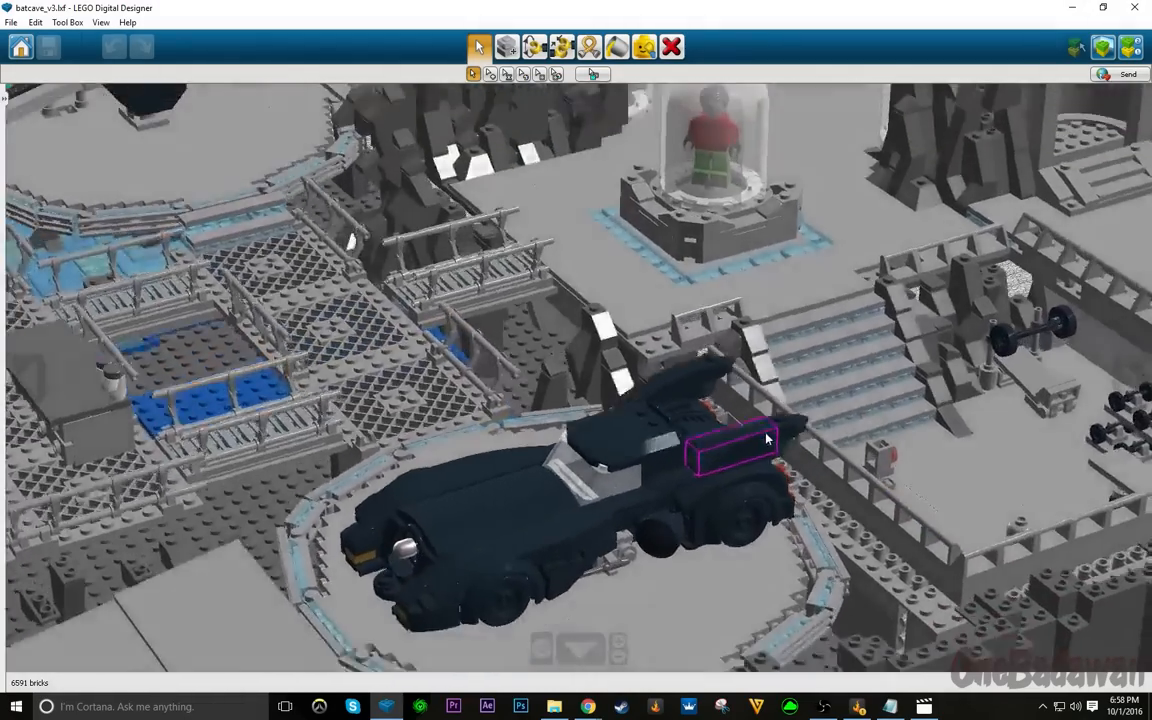
pyautogui.moveTo(764, 438); pyautogui.dragTo(718, 456)
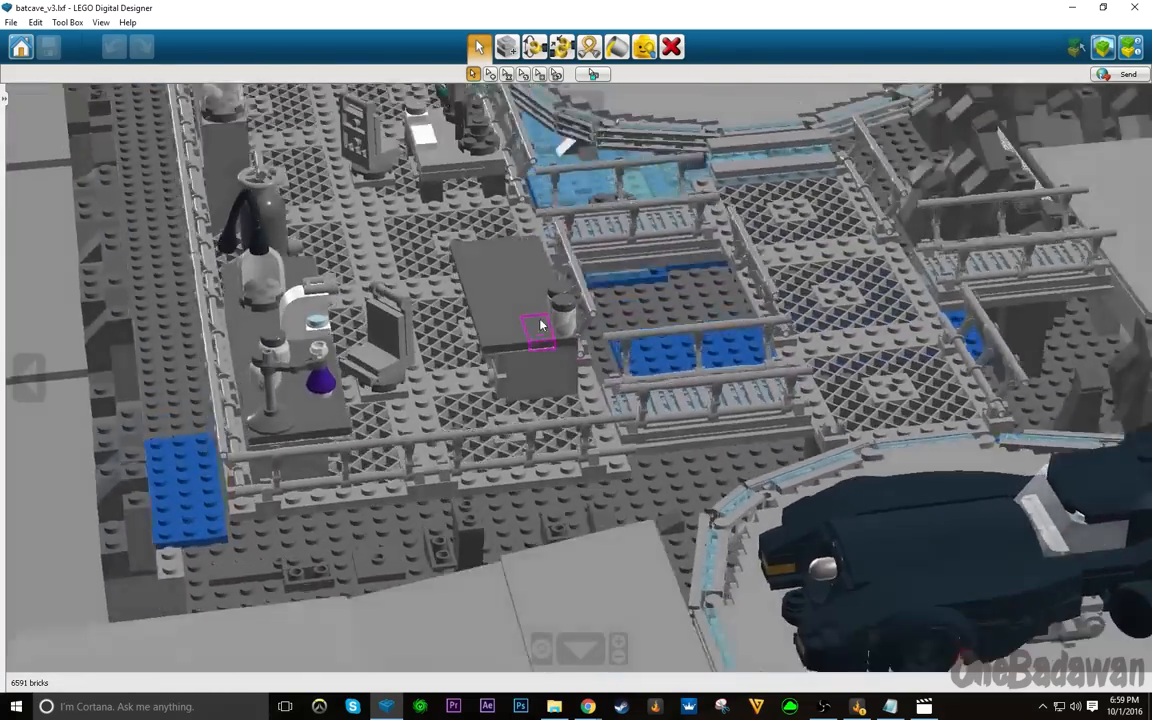
# Orbit around the lab workbenches and chemistry shelves, ending at the grey rock wall with doors
pyautogui.moveTo(540, 324); pyautogui.dragTo(496, 384)
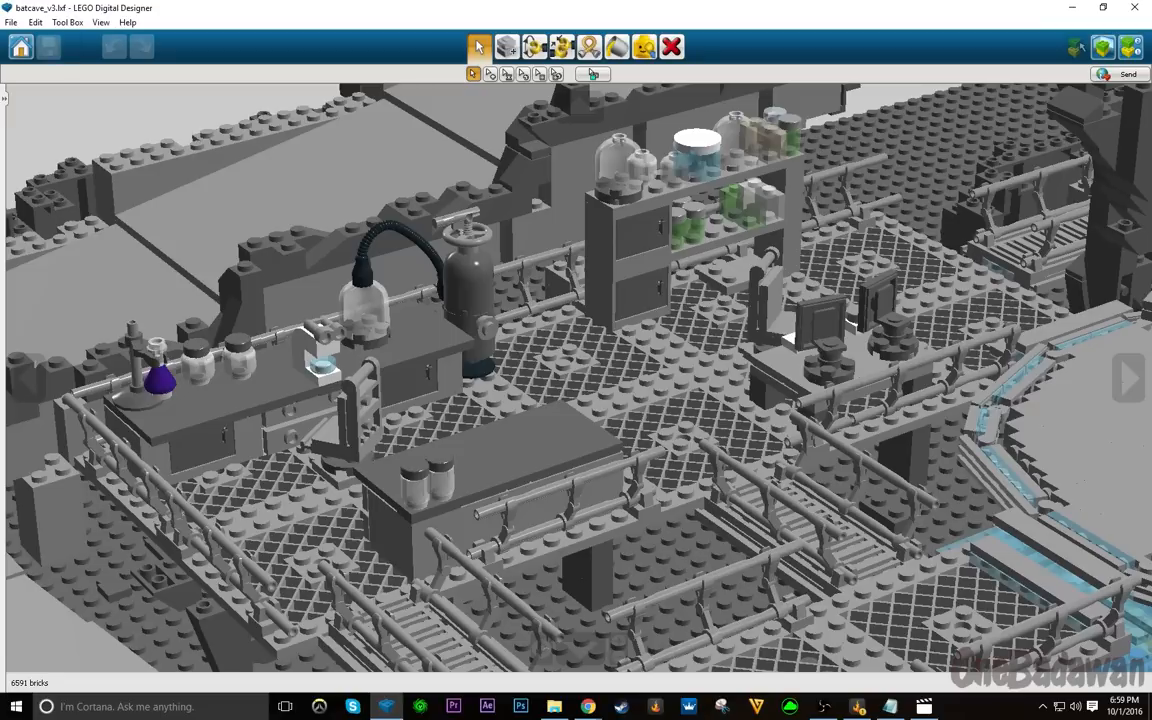
pyautogui.click(464, 270)
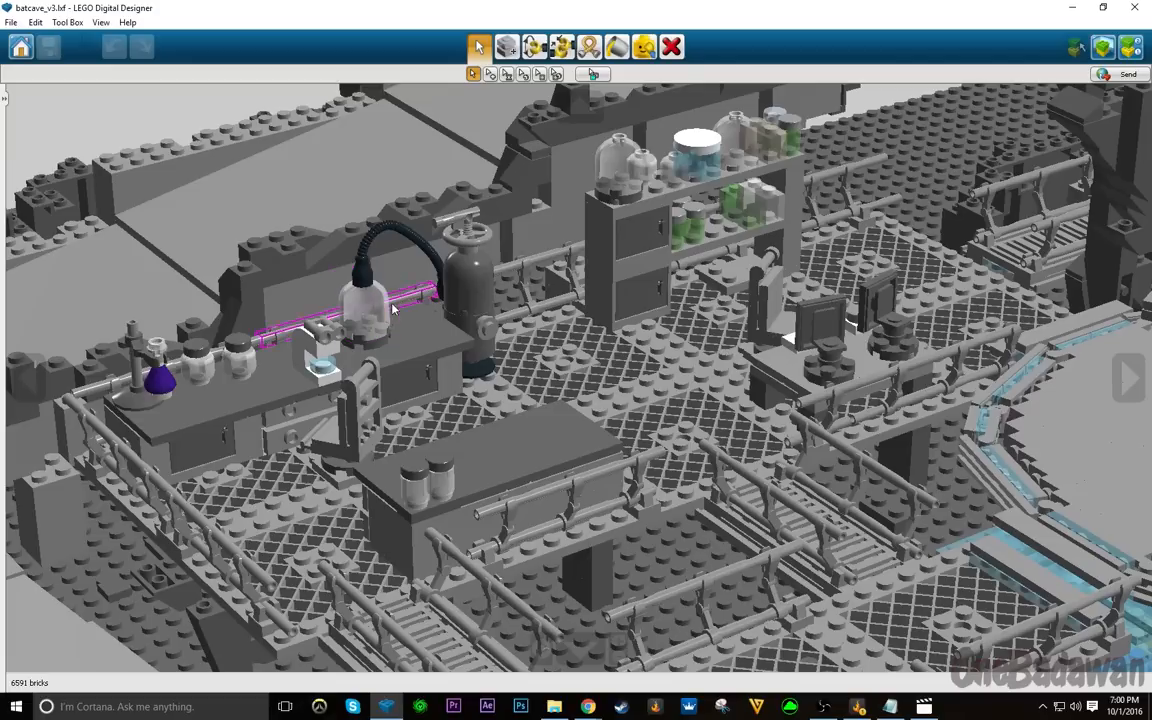
pyautogui.click(364, 300)
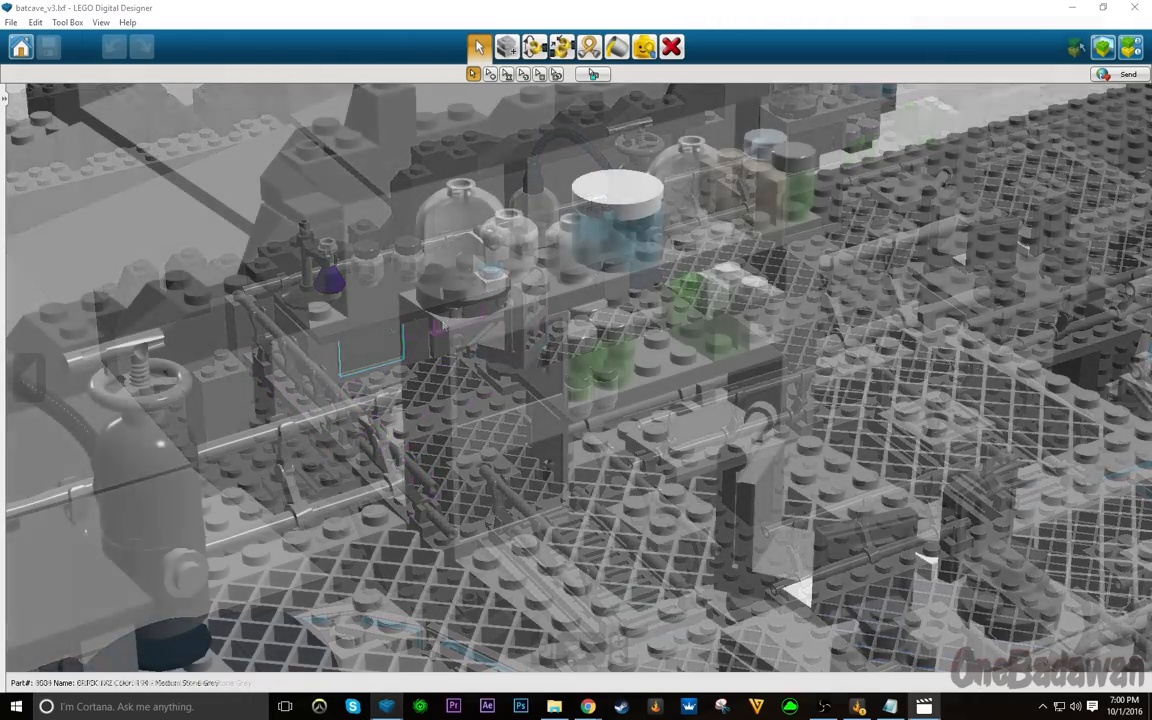
pyautogui.moveTo(600, 400); pyautogui.dragTo(830, 464)
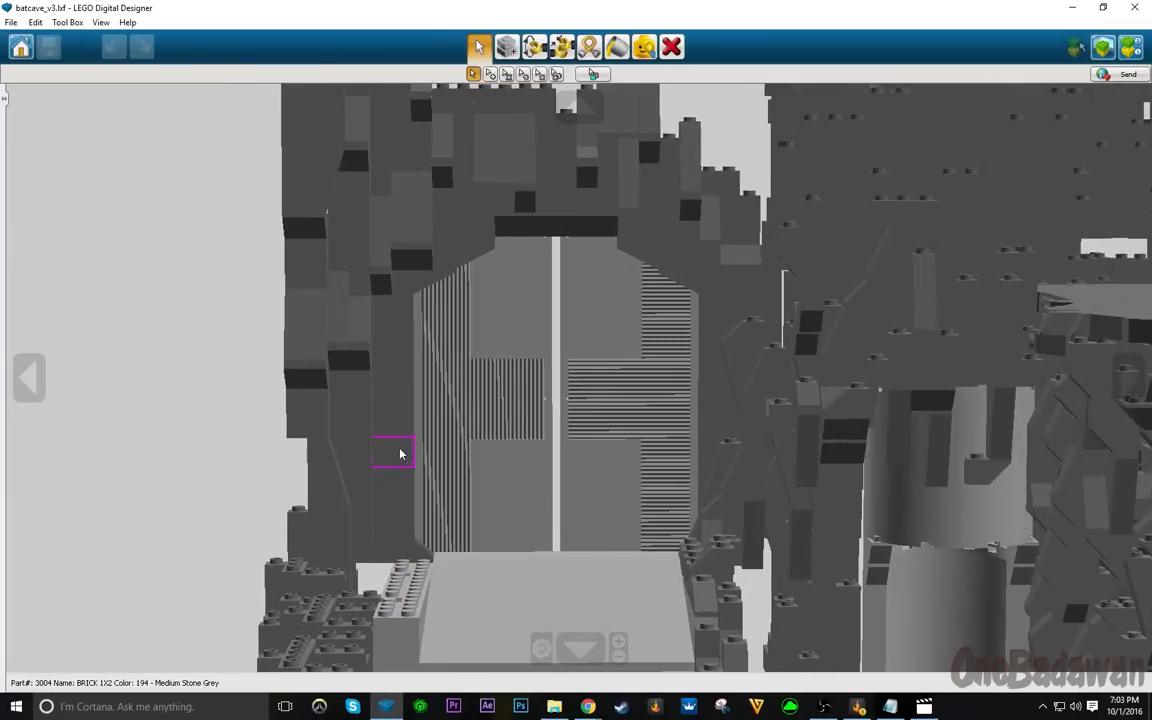
pyautogui.moveTo(400, 452); pyautogui.dragTo(480, 478)
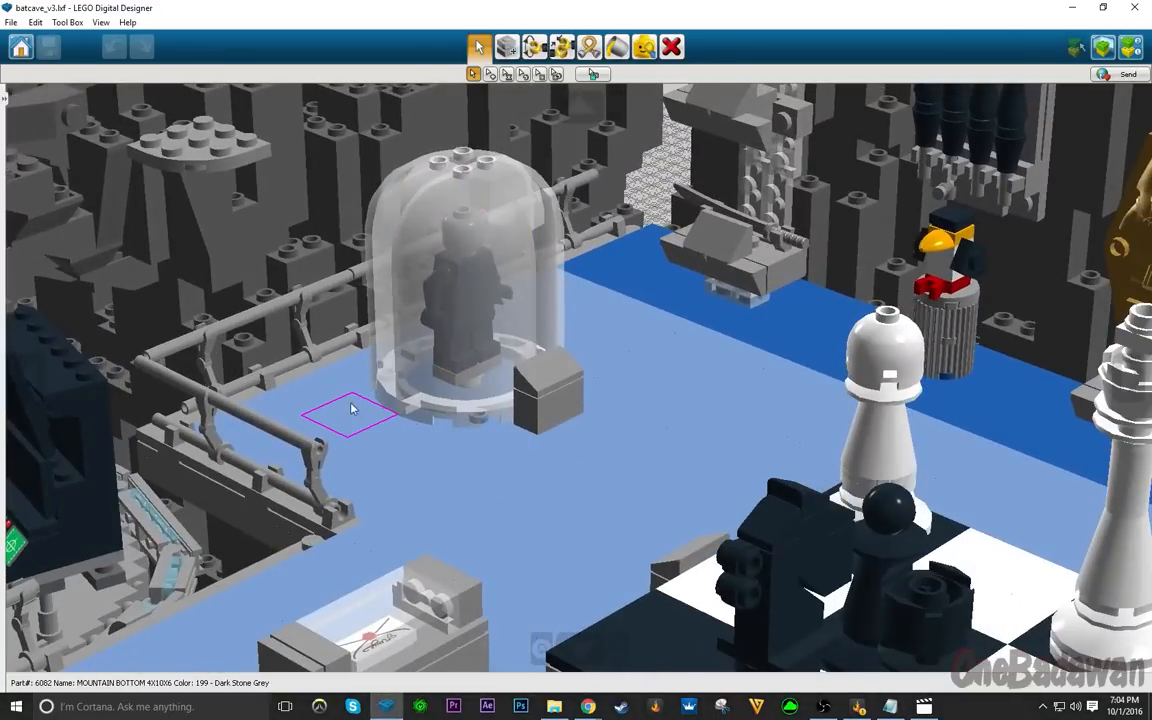
pyautogui.moveTo(322, 420)
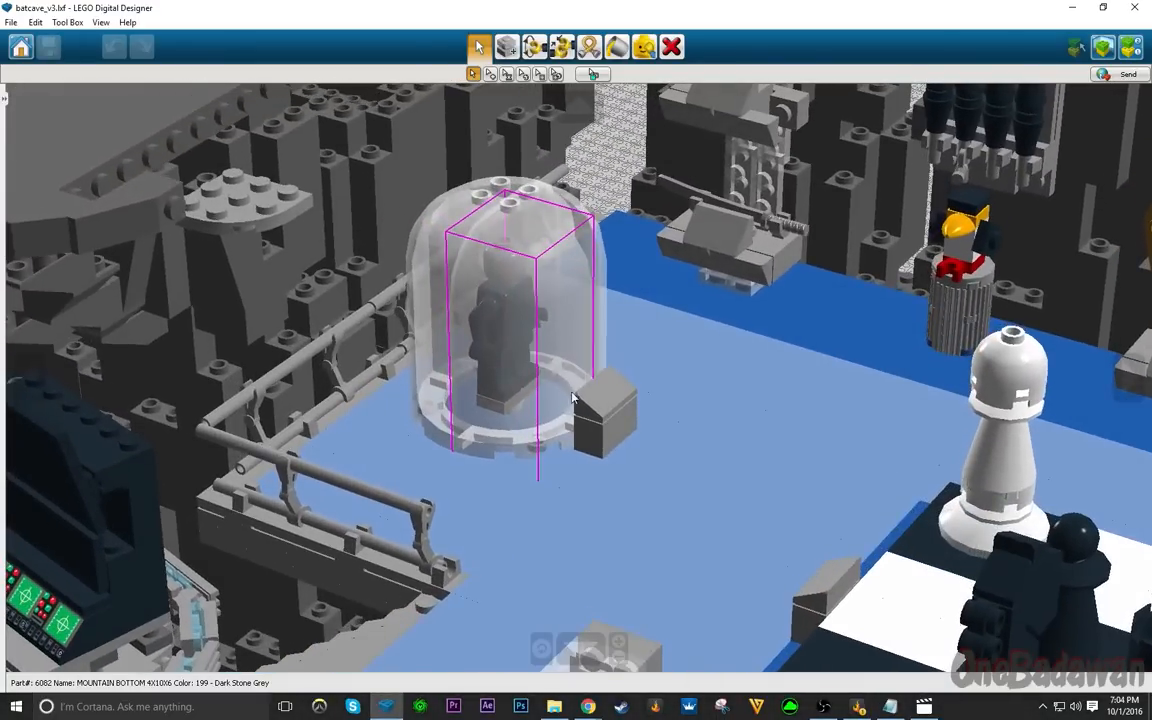
# Orbit from the glass-domed trophy figure to the chess set, then pull back to the full Batcave overview
pyautogui.moveTo(572, 398); pyautogui.dragTo(856, 470)
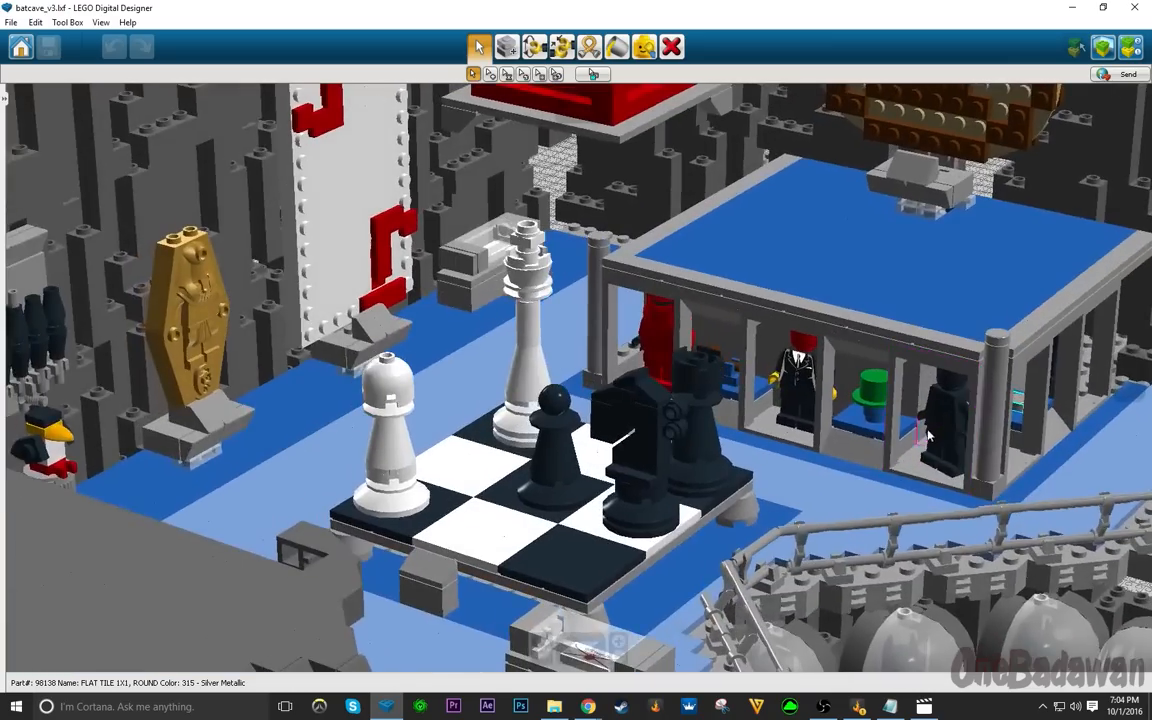
pyautogui.moveTo(924, 436); pyautogui.dragTo(996, 376)
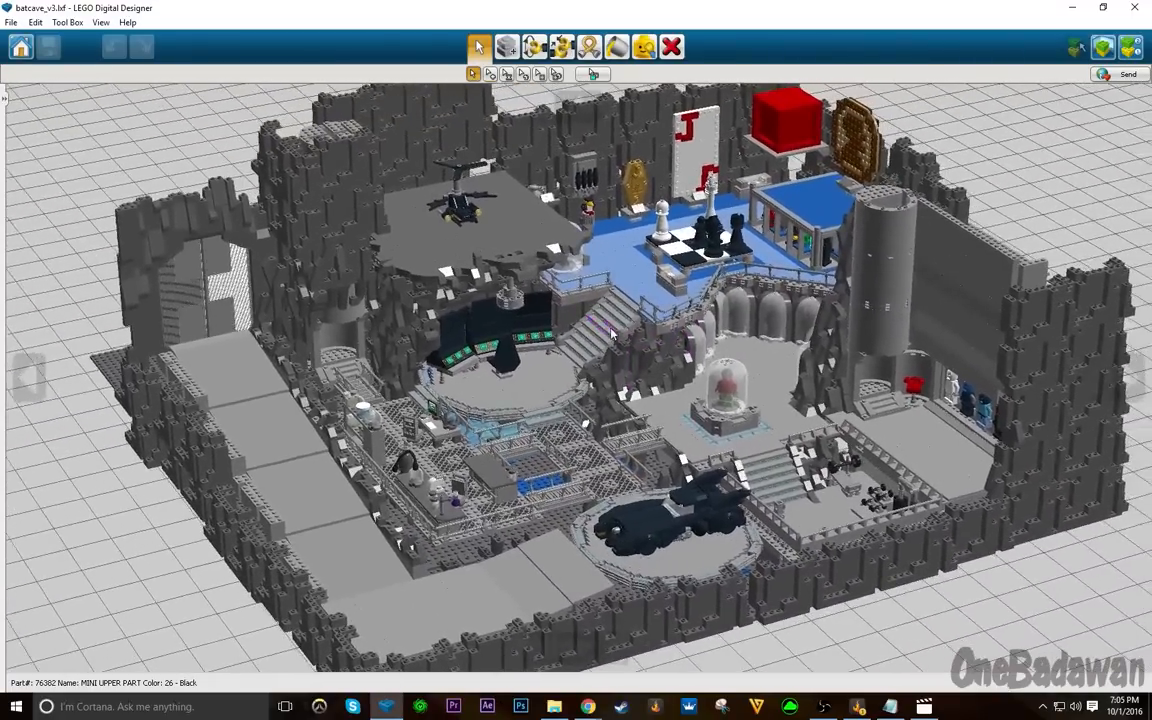
pyautogui.moveTo(610, 336); pyautogui.dragTo(524, 396)
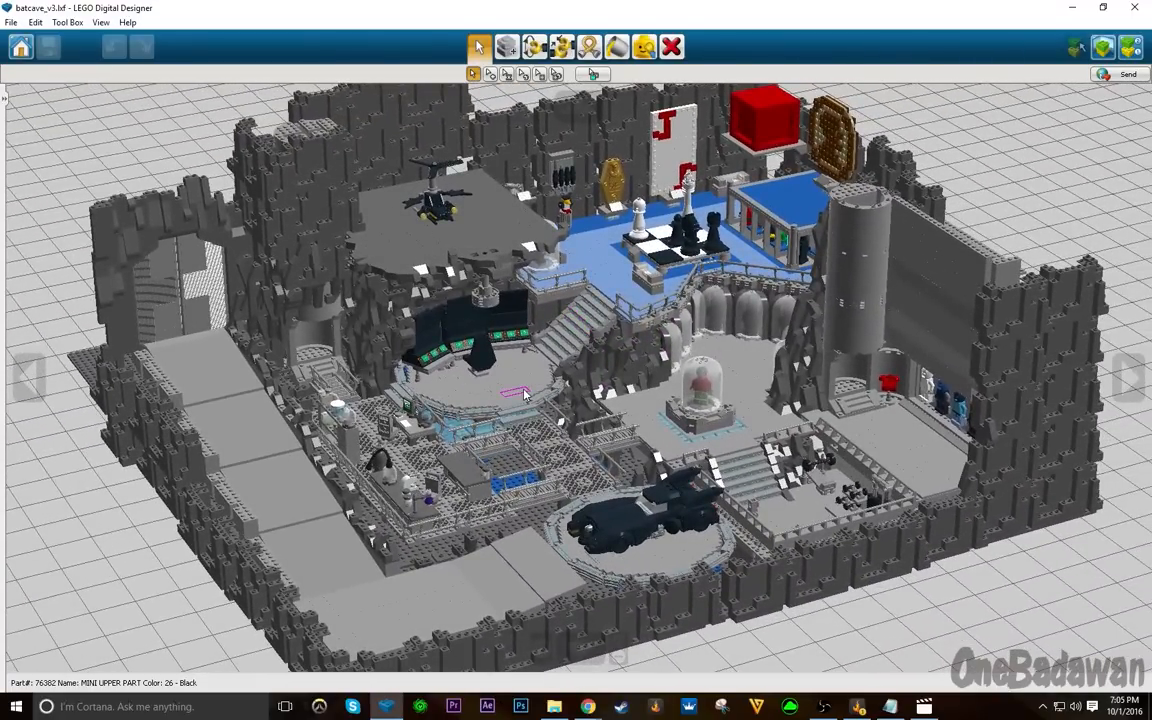